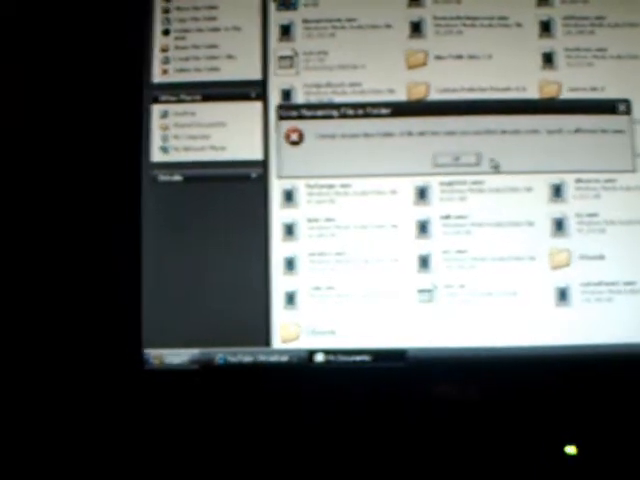
Dismiss the 'Error Renaming File or Folder' message with OK to return to My Documents
left_click(456, 154)
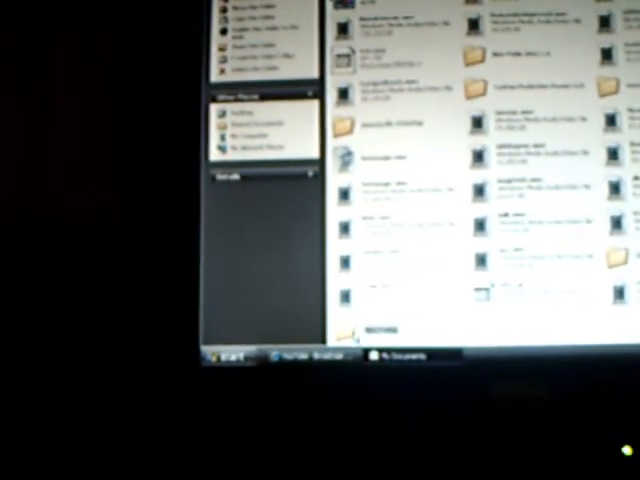